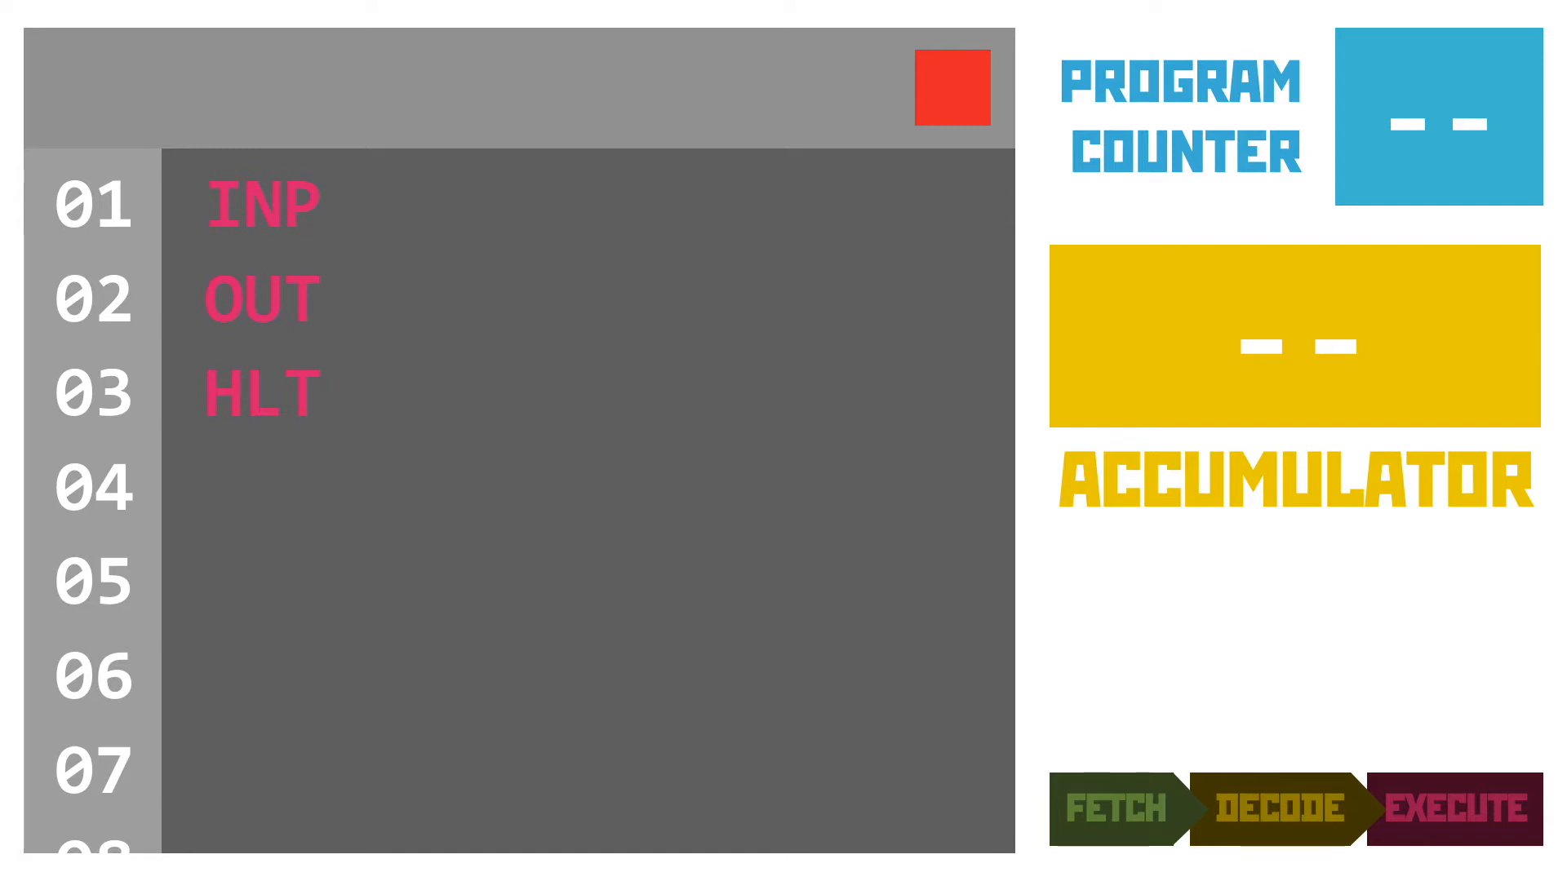
- Reset the simulator with the stop square, then run the INP/OUT/HLT program
{"action": "left_click", "coordinate": [949, 87]}
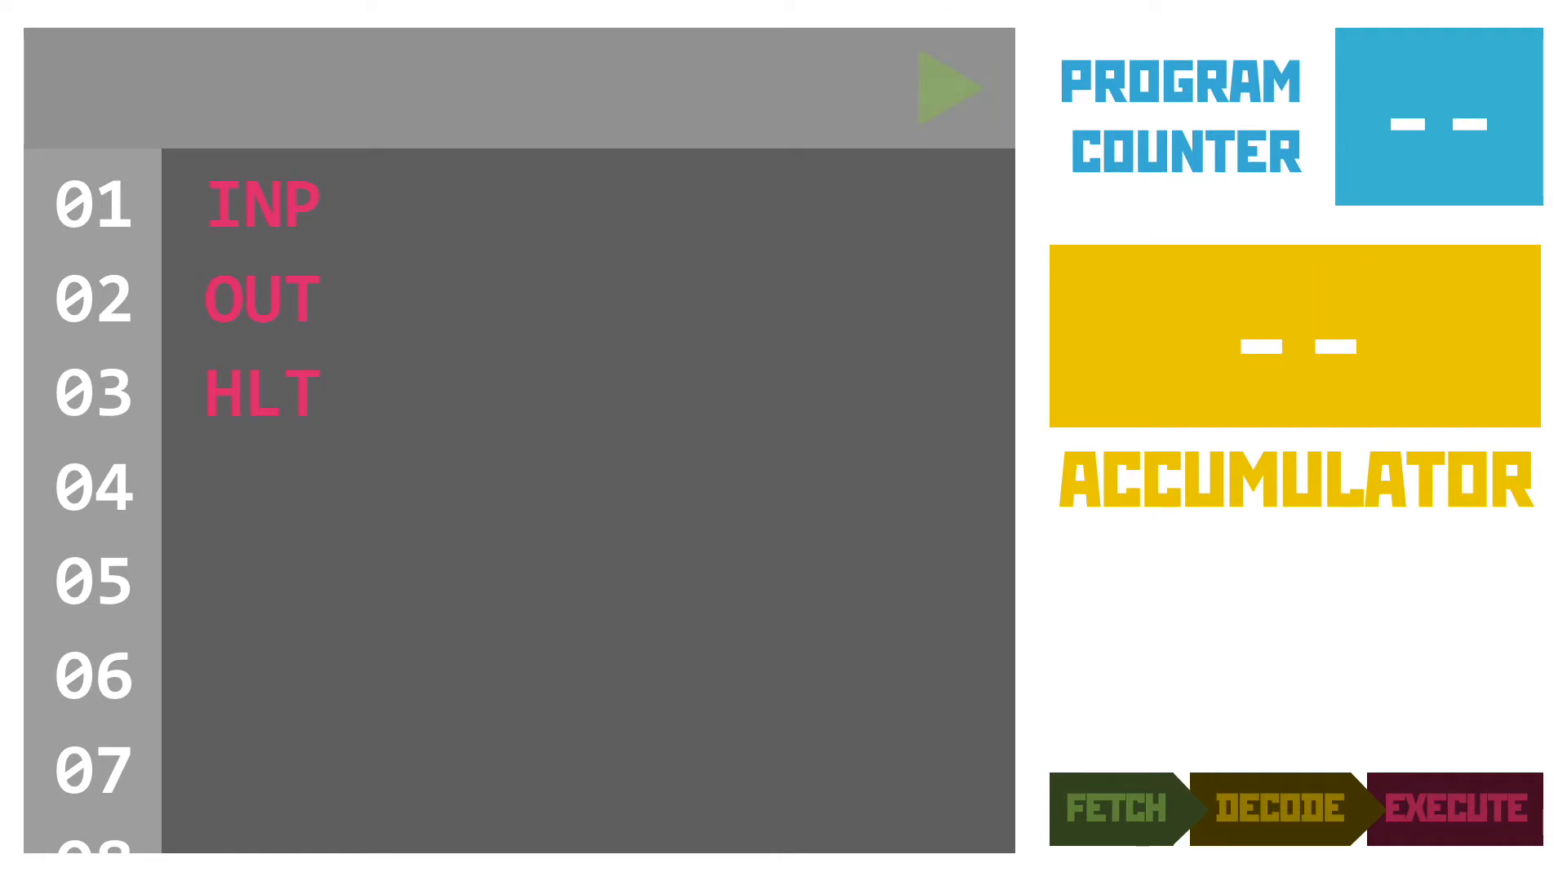
{"action": "left_click", "coordinate": [945, 89]}
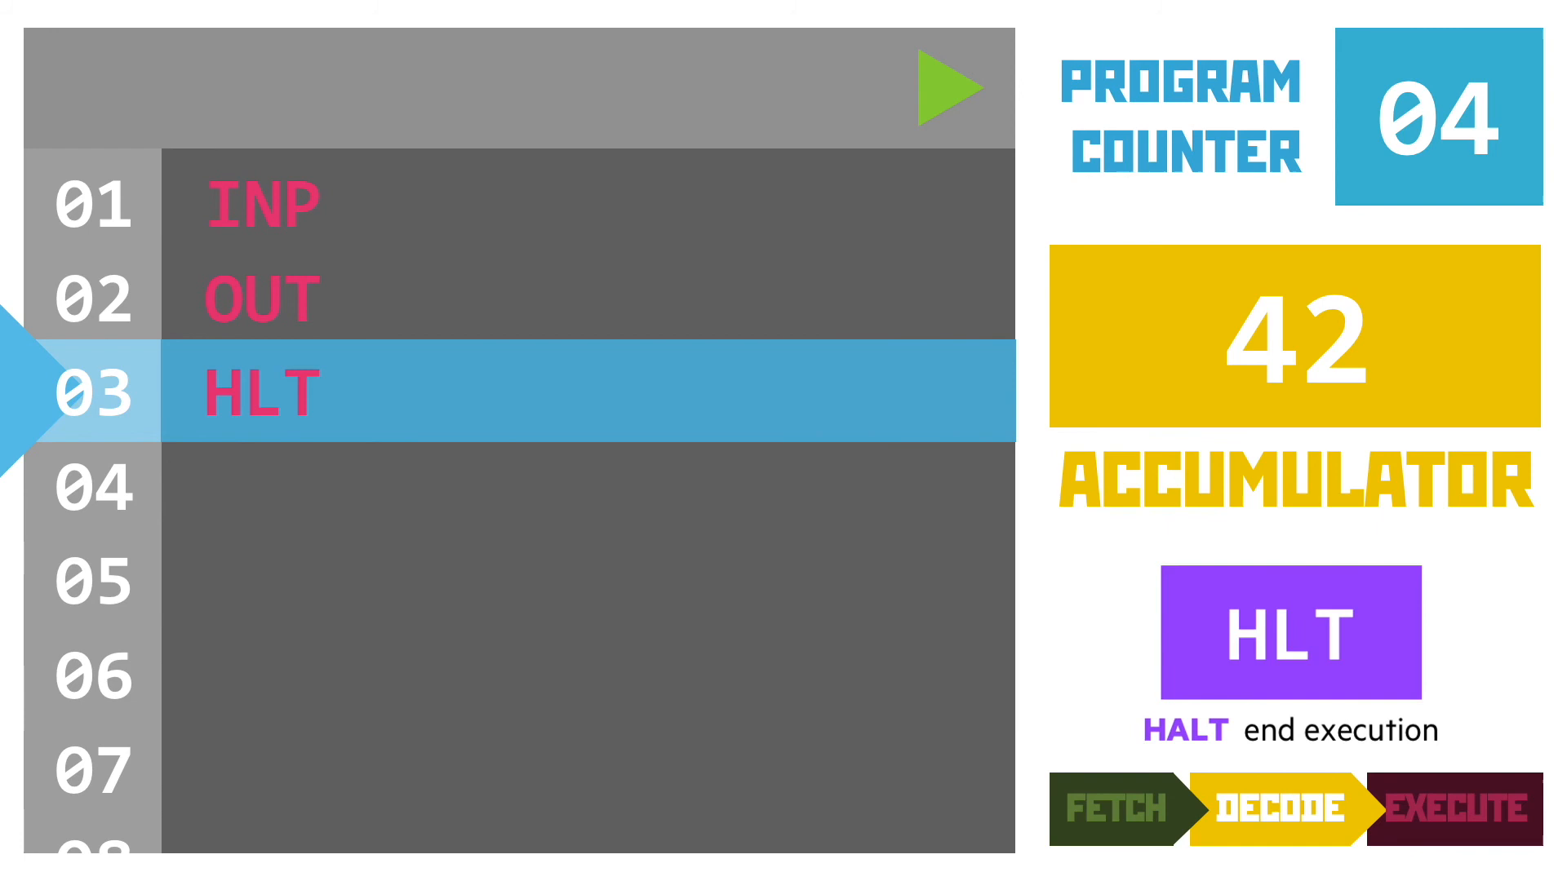
- Execute HLT on line 03, halting with accumulator 42 and PC 04
{"action": "left_click", "coordinate": [948, 85]}
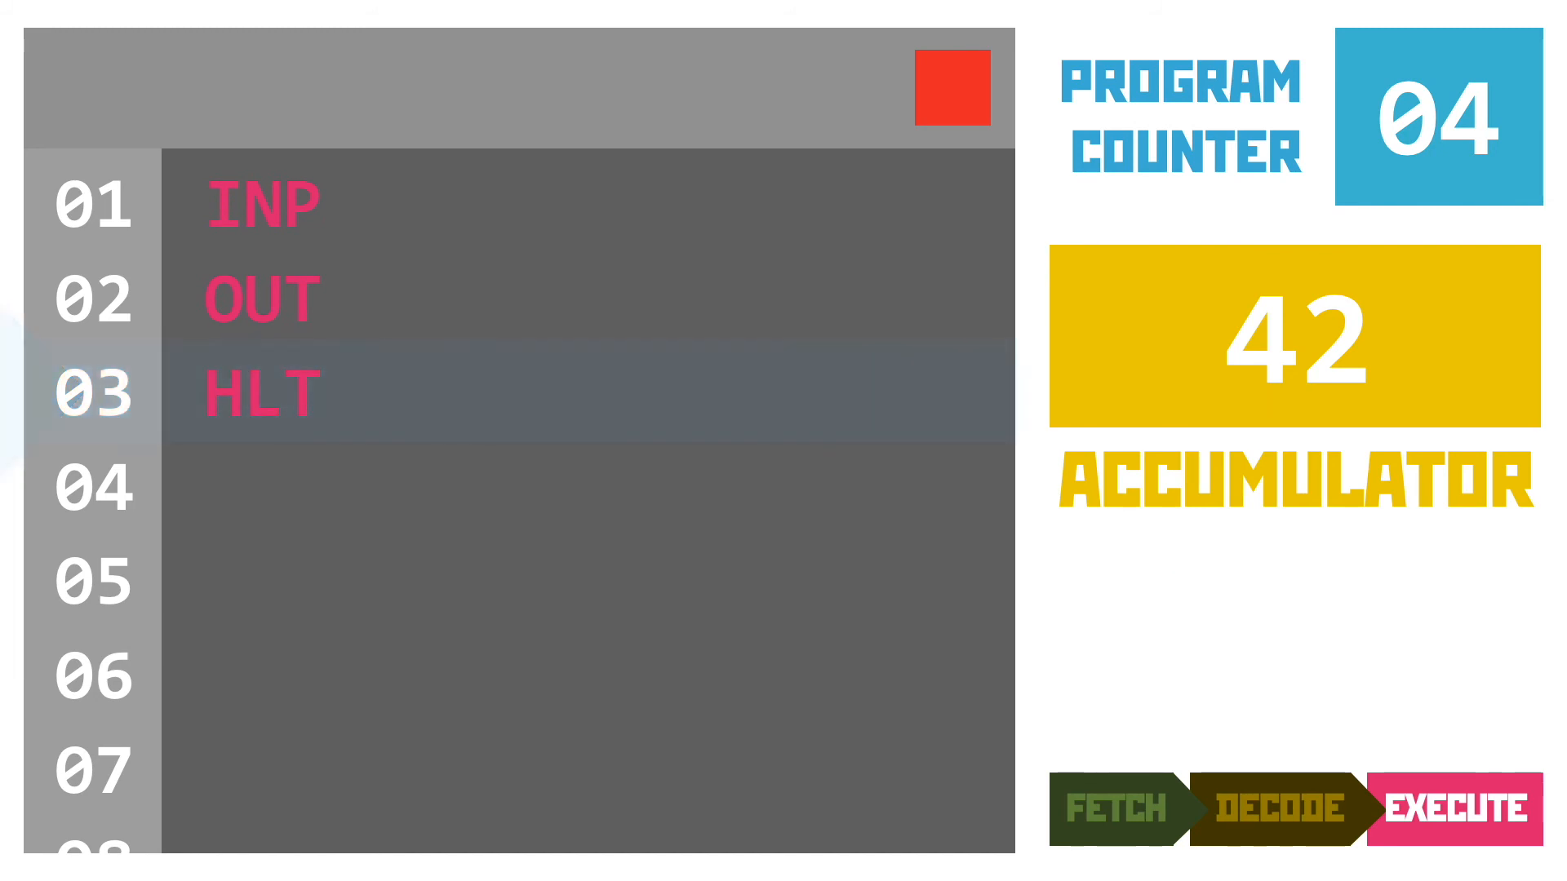